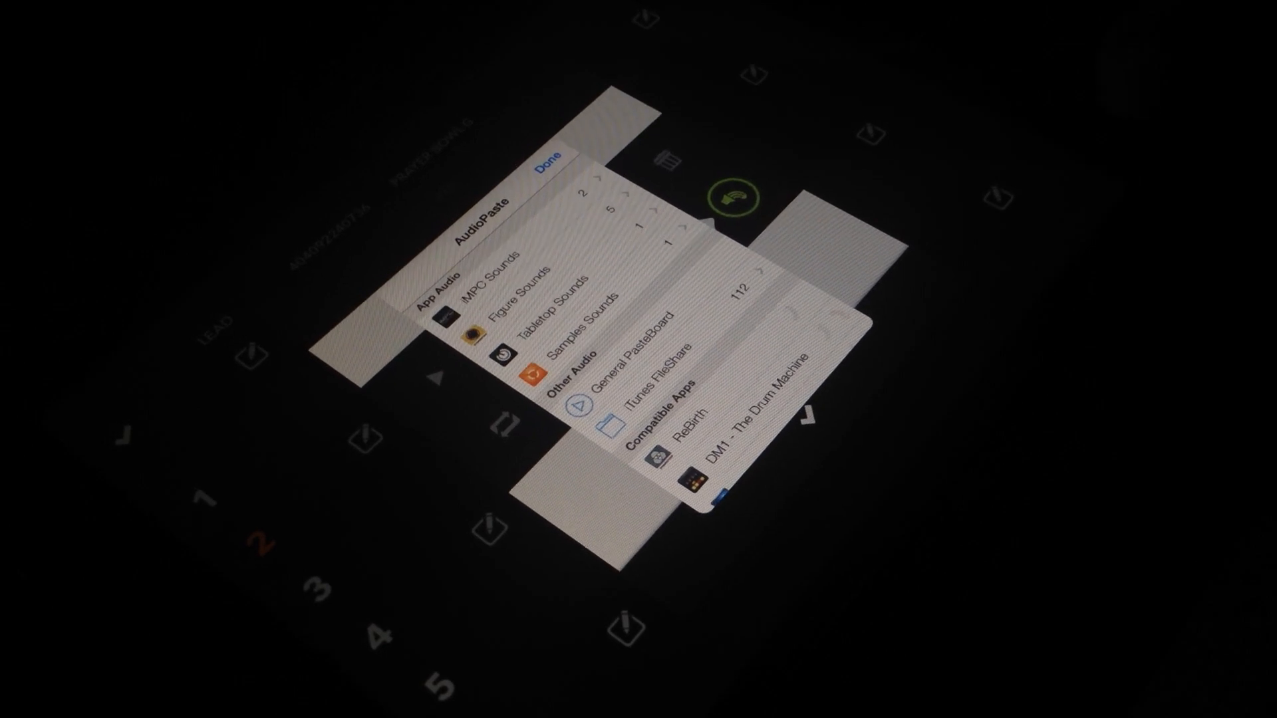
- Show the iTunes FileShare list under Other Audio in the AudioPaste panel and browse its files
{"action": "left_click", "coordinate": [522, 281]}
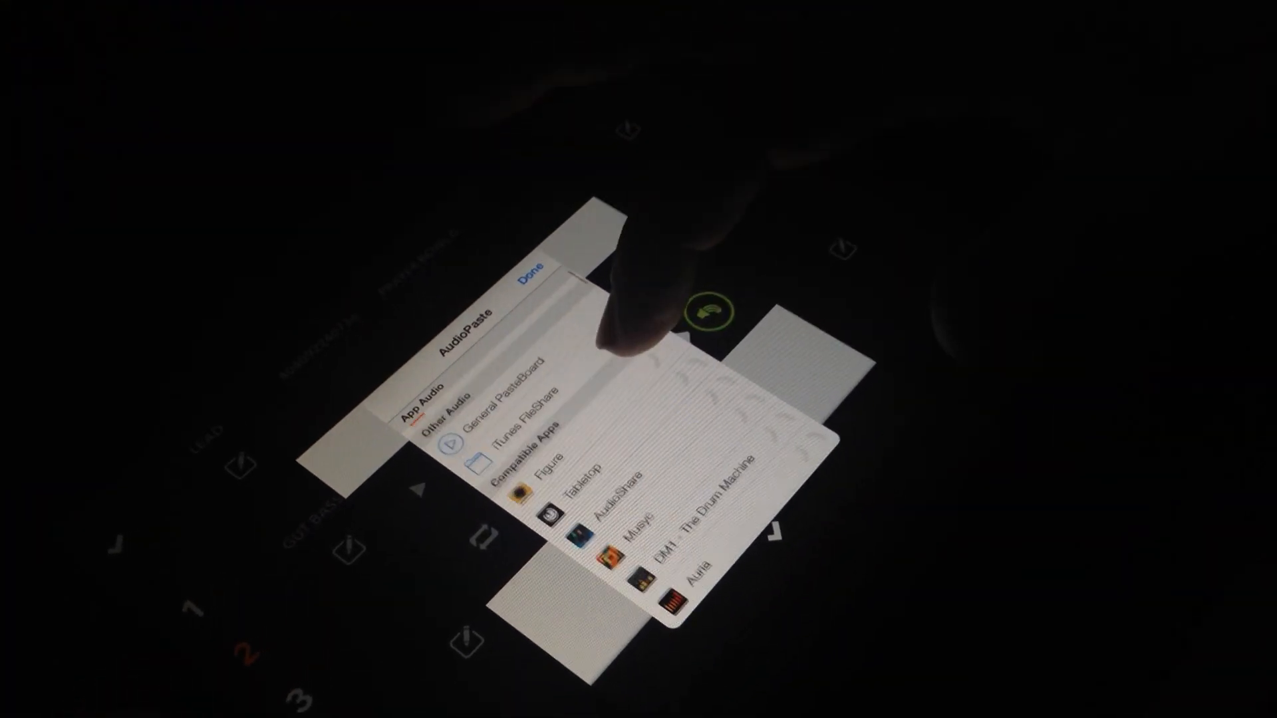
{"action": "scroll", "scroll_direction": "down", "scroll_amount": 3}
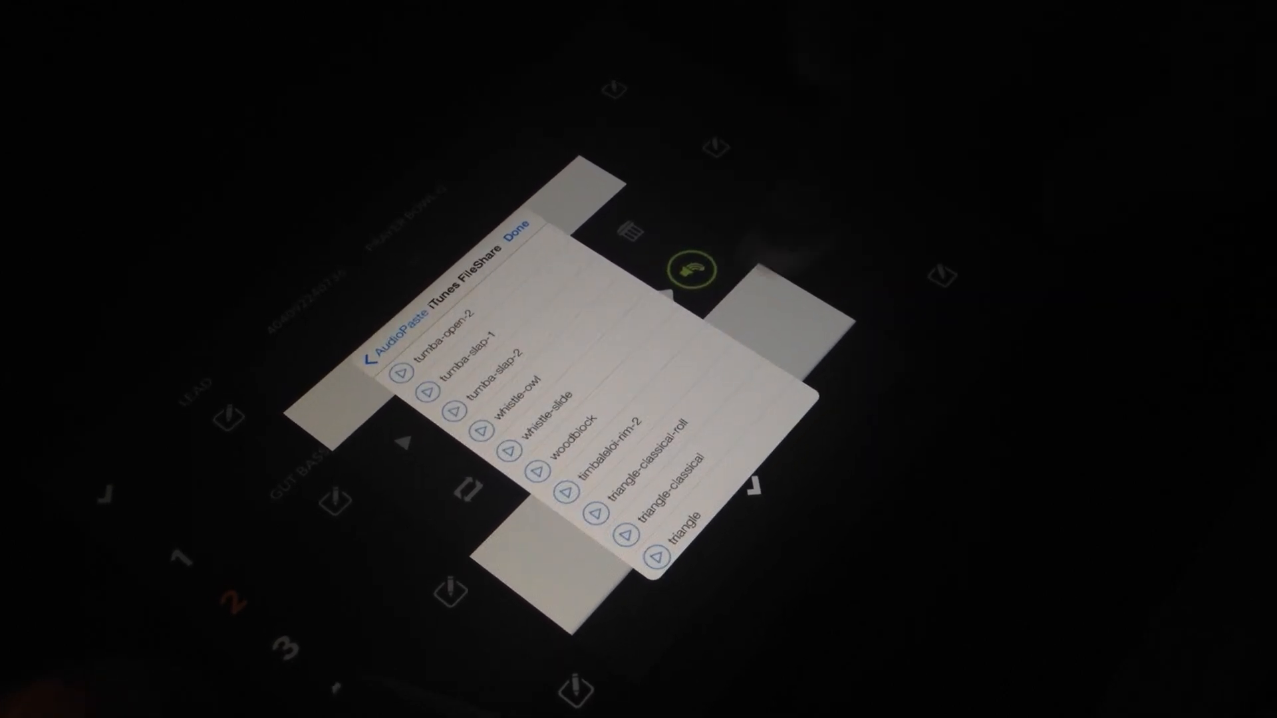
{"action": "scroll", "scroll_direction": "down", "scroll_amount": 3}
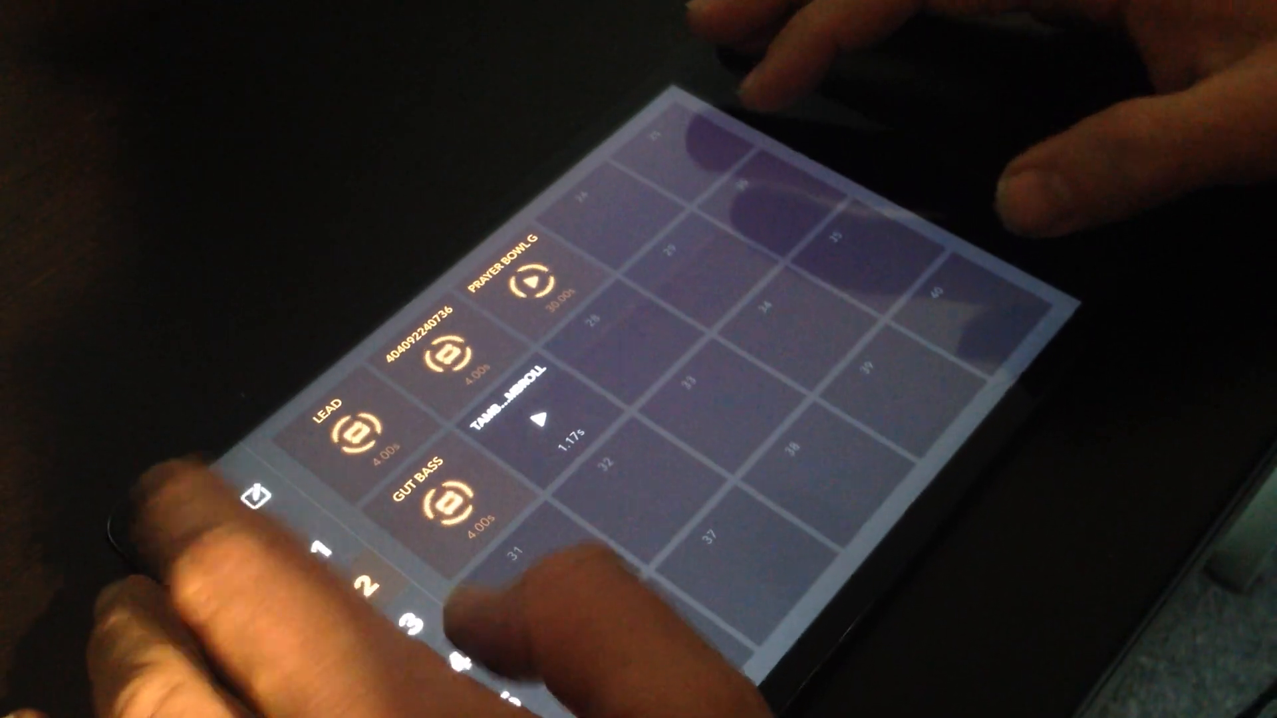
- Paste the chosen 1.17-second file onto an empty pad, then launch iMPC from the home screen
{"action": "left_click", "coordinate": [448, 488]}
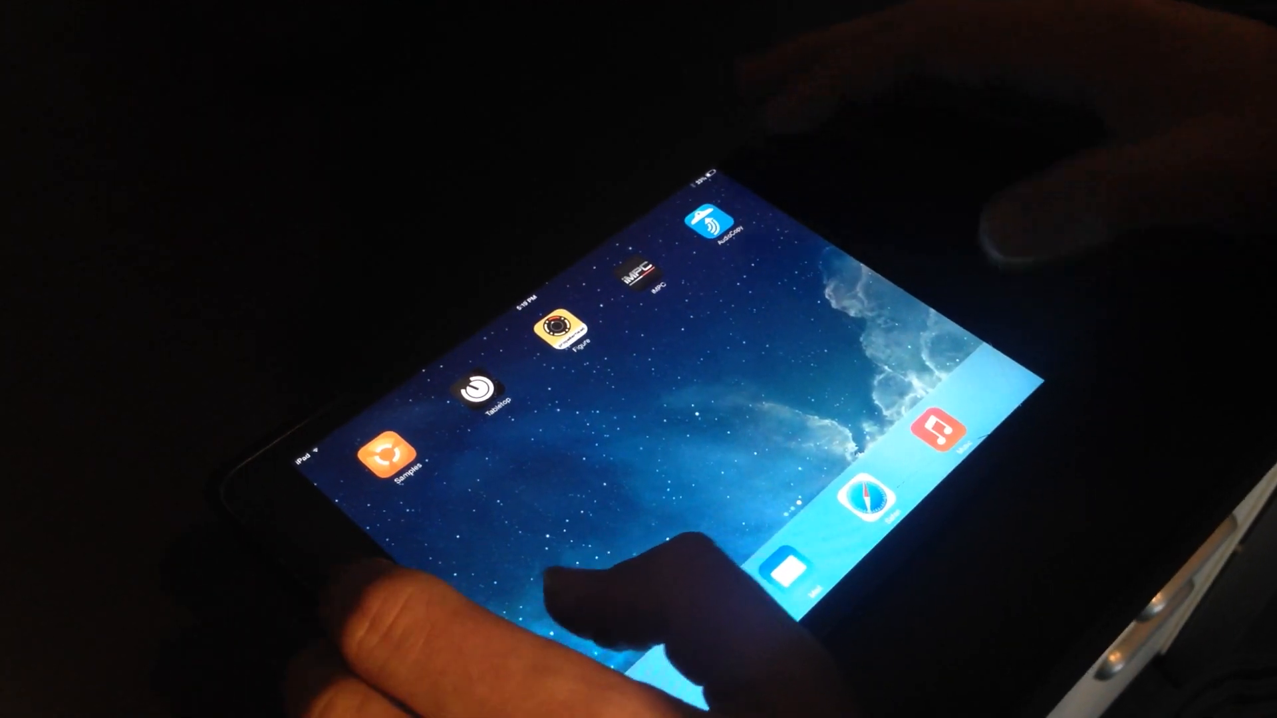
{"action": "left_click", "coordinate": [641, 282]}
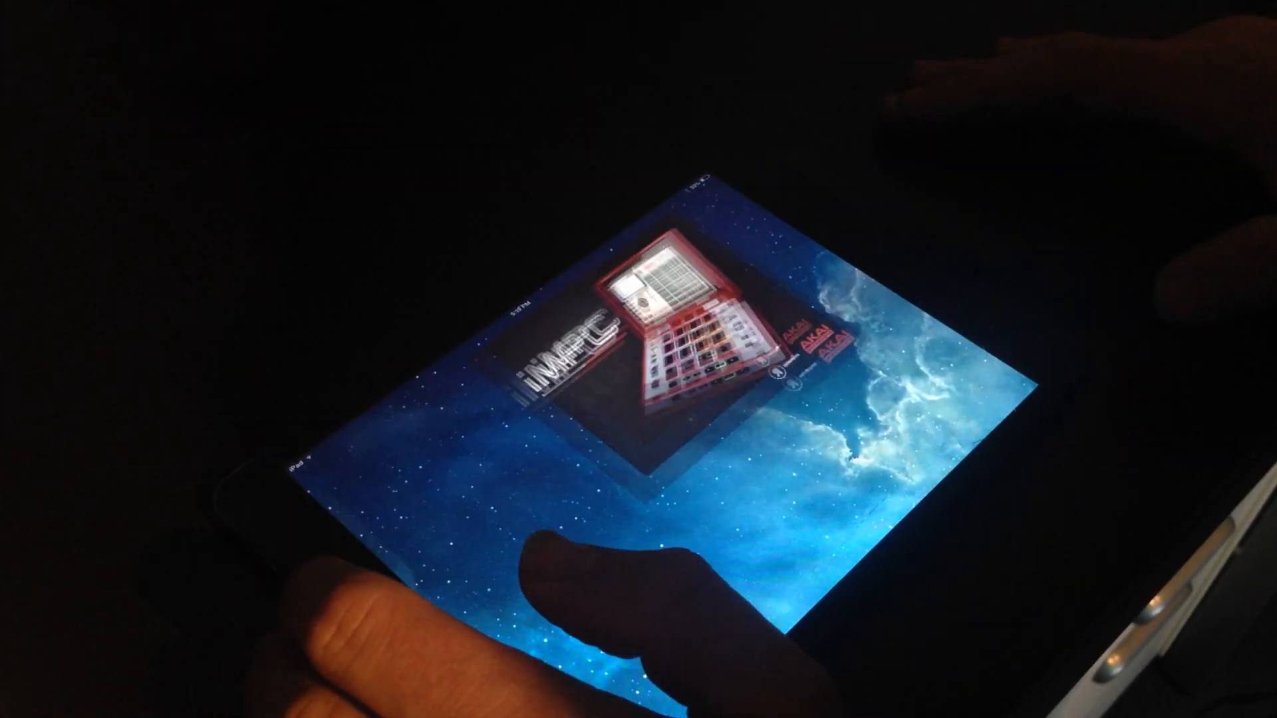